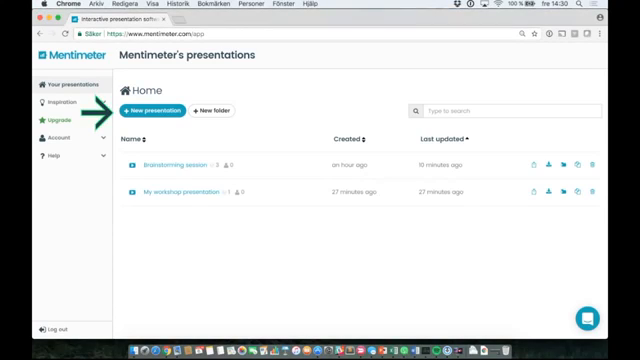
Step: Create a new presentation named 'Presentation for team meeting'
left_click(168, 110)
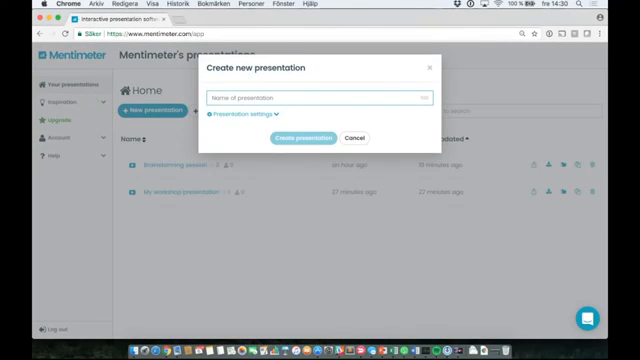
type("Pre")
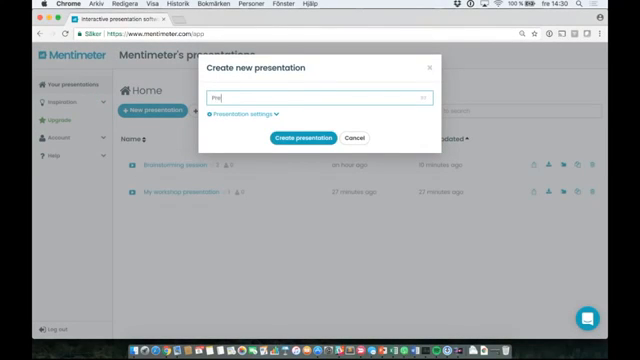
type("Presentation")
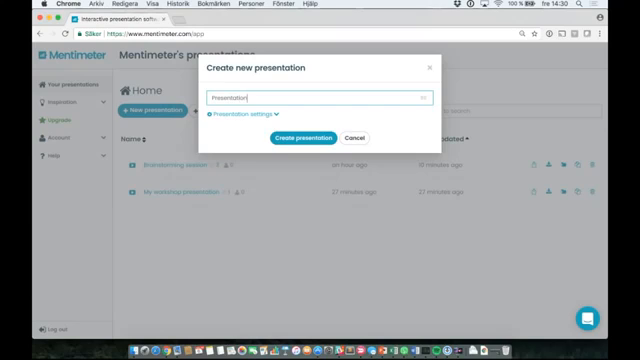
type("Presentation for team me")
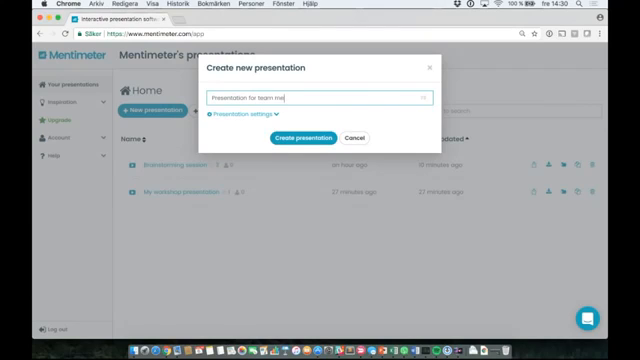
type("eting")
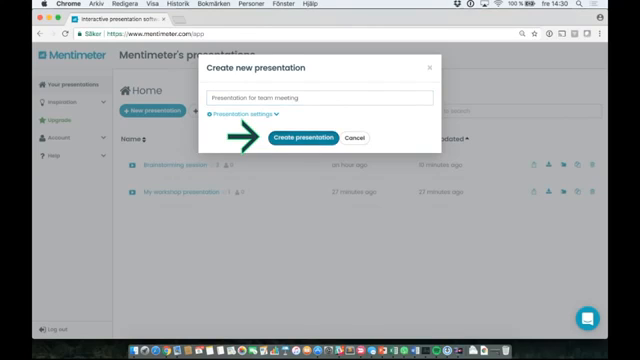
left_click(299, 138)
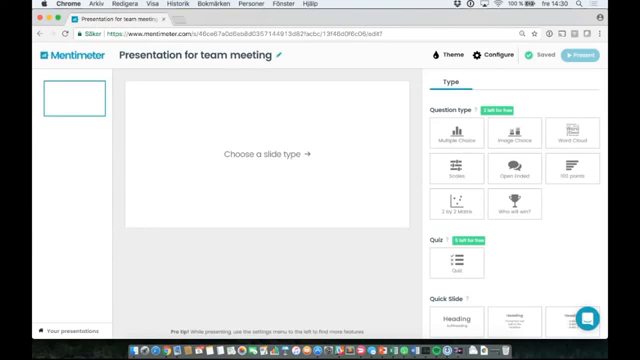
Step: Choose Multiple Choice as the first slide's question type, giving three placeholder options
left_click(467, 205)
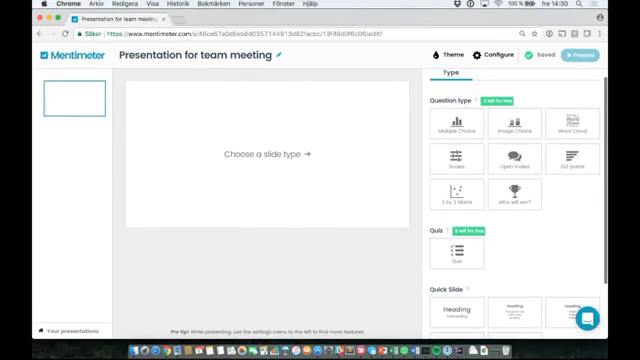
left_click(456, 129)
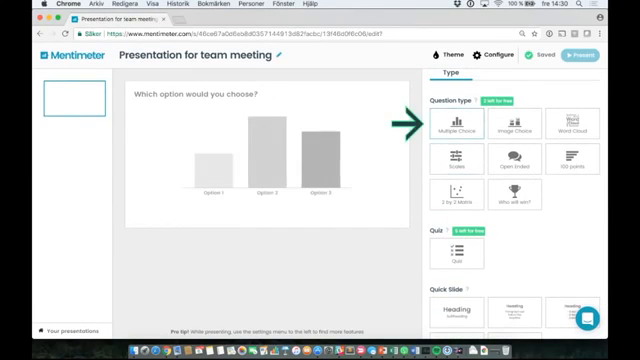
left_click(466, 124)
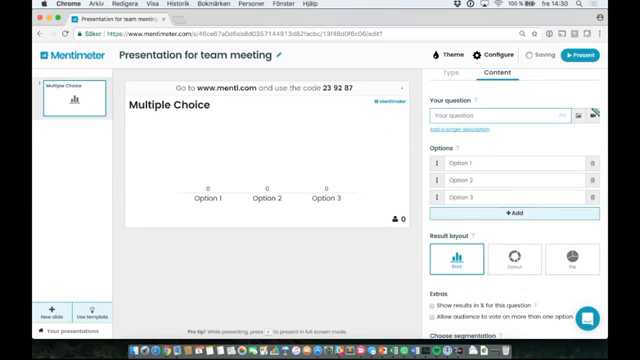
Step: Enter the question 'Have you tried Mentimeter before?' with 'Yes' as the first option
type("Have")
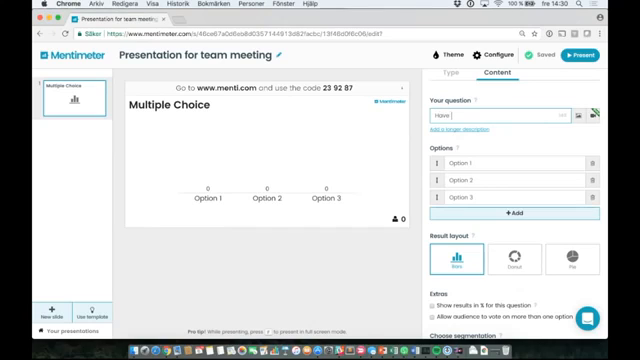
type("Have you tried M")
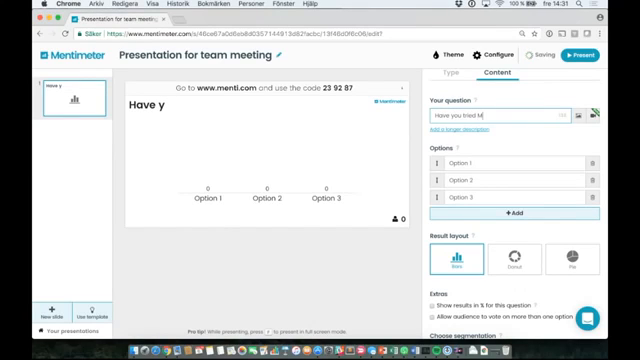
type("Mentimeter before?")
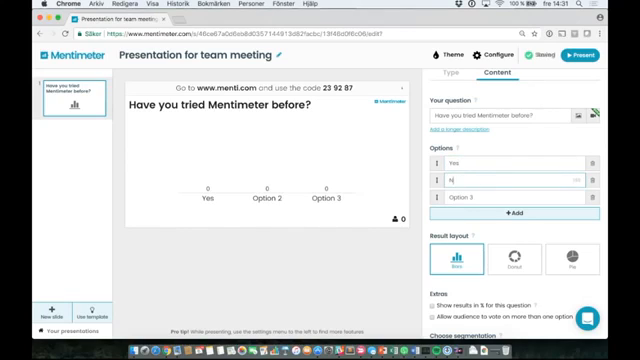
Step: Fill the second and third options with 'No' and 'I don't know'
type("No")
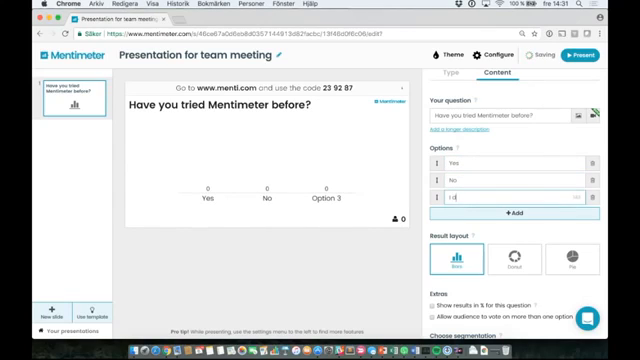
type("I don't kn")
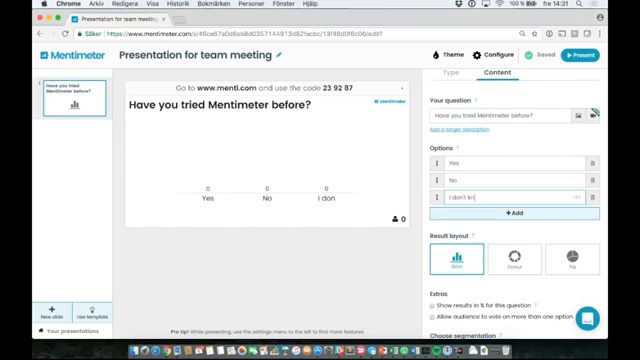
type("ow")
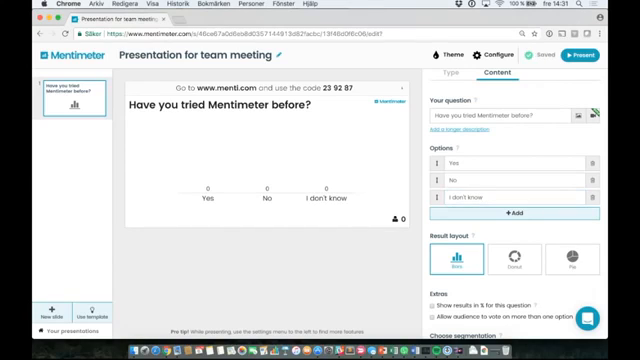